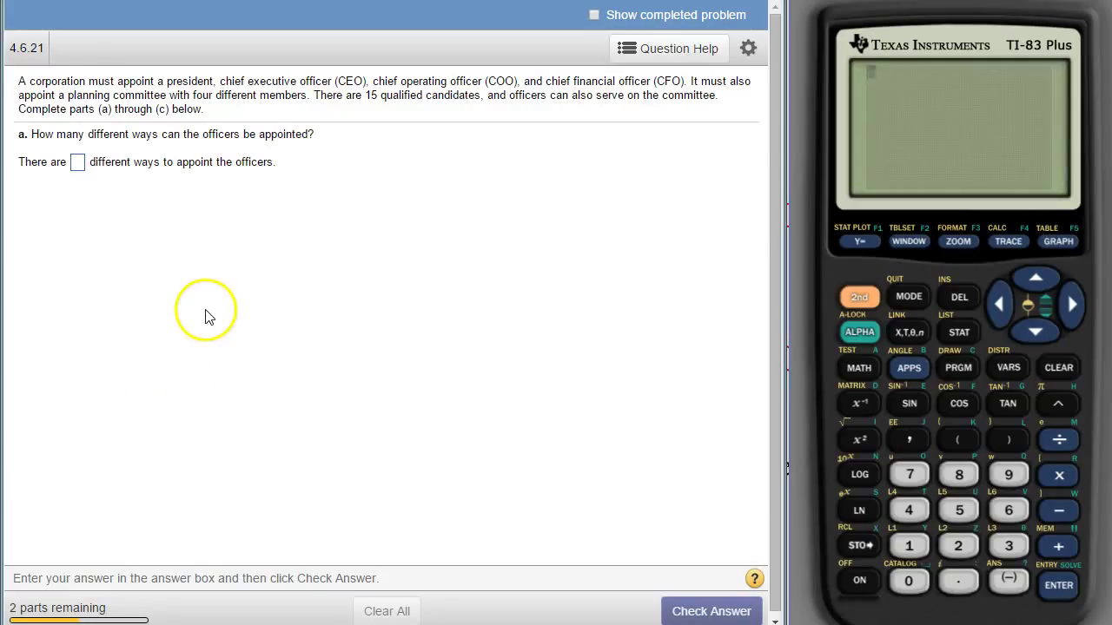
pyautogui.moveTo(165, 102)
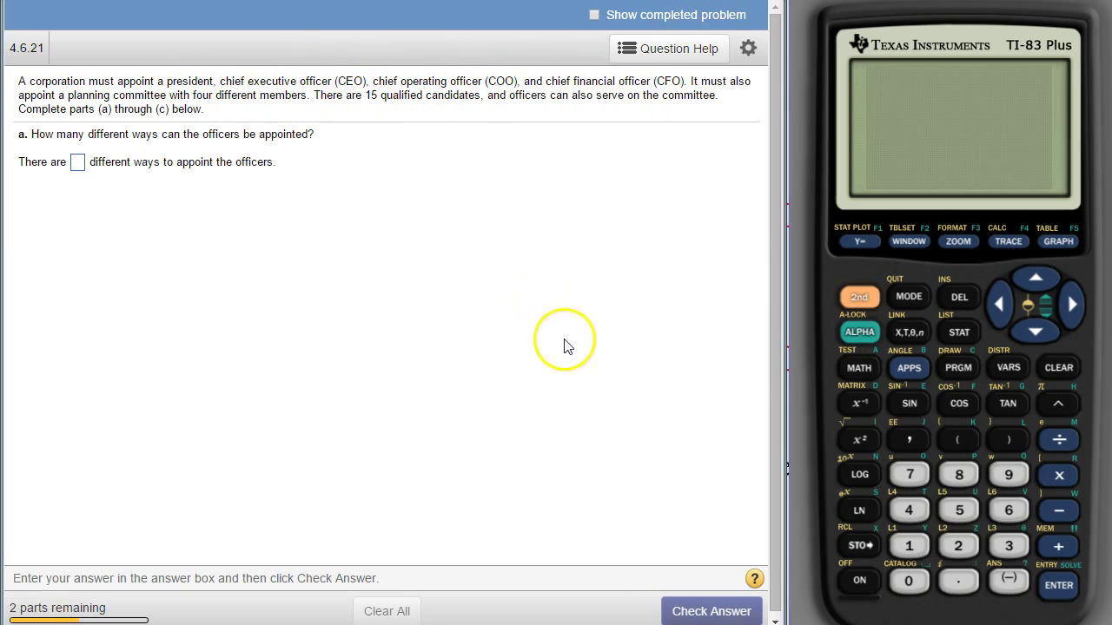
pyautogui.moveTo(460, 126)
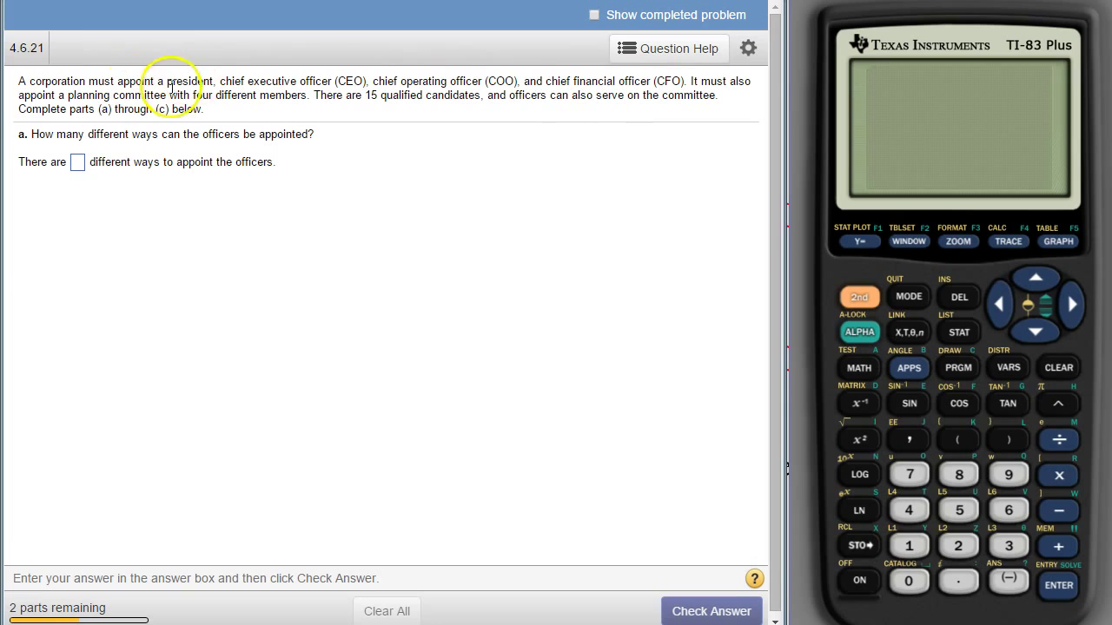
pyautogui.moveTo(451, 75)
pyautogui.write('15')
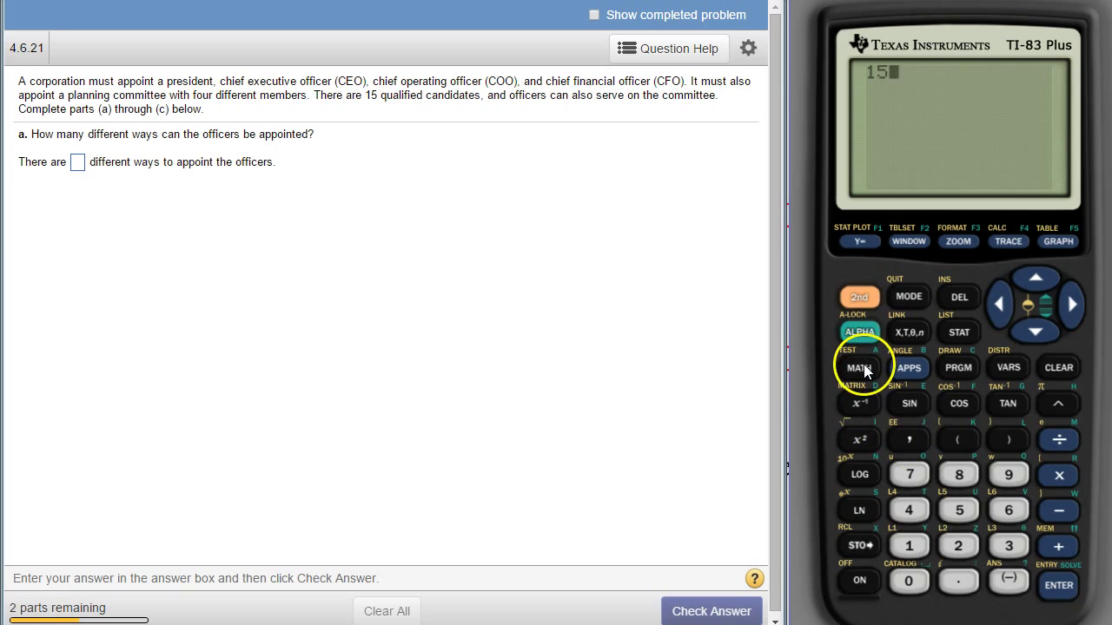
# Compute 15 nPr 4 and submit 32760 officer appointments for part (a), confirming it correct.
pyautogui.click(858, 368)
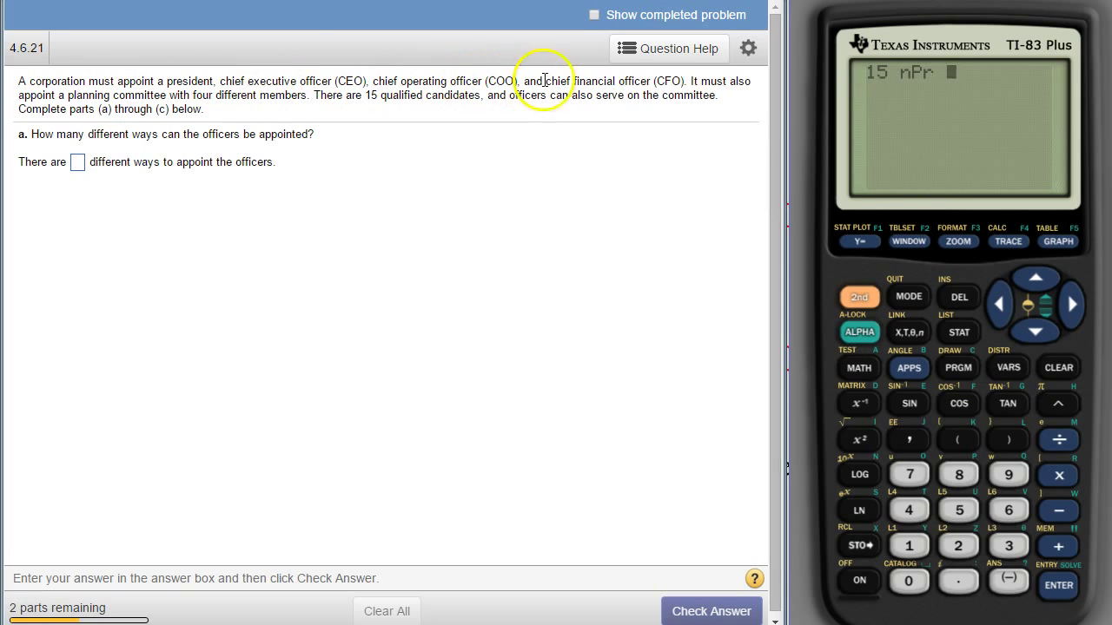
pyautogui.moveTo(453, 80)
pyautogui.write(' 4')
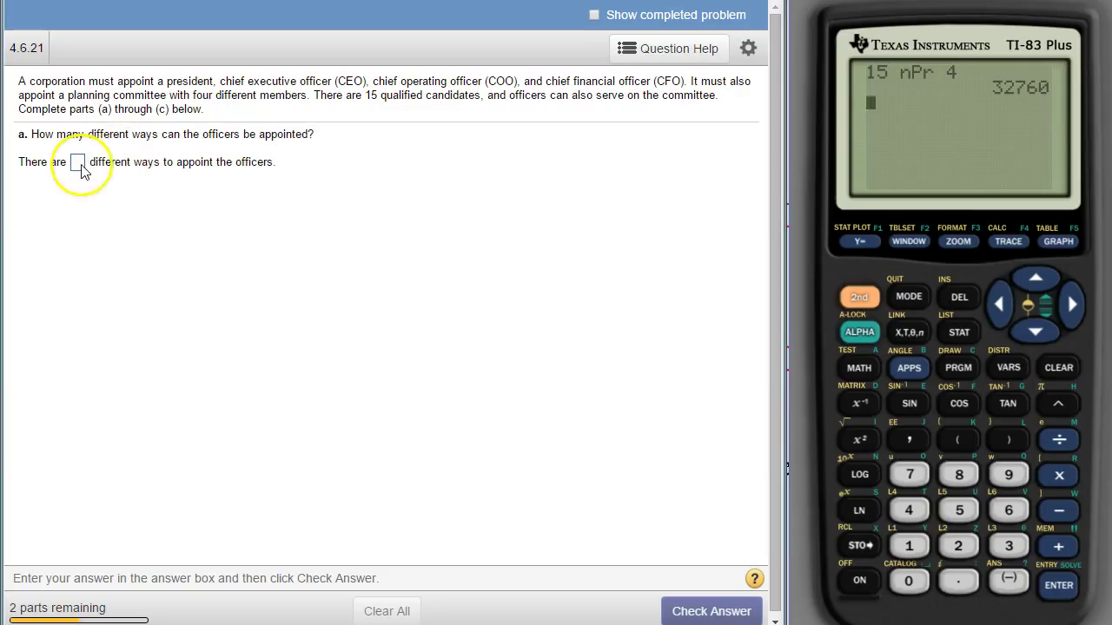
pyautogui.click(77, 163)
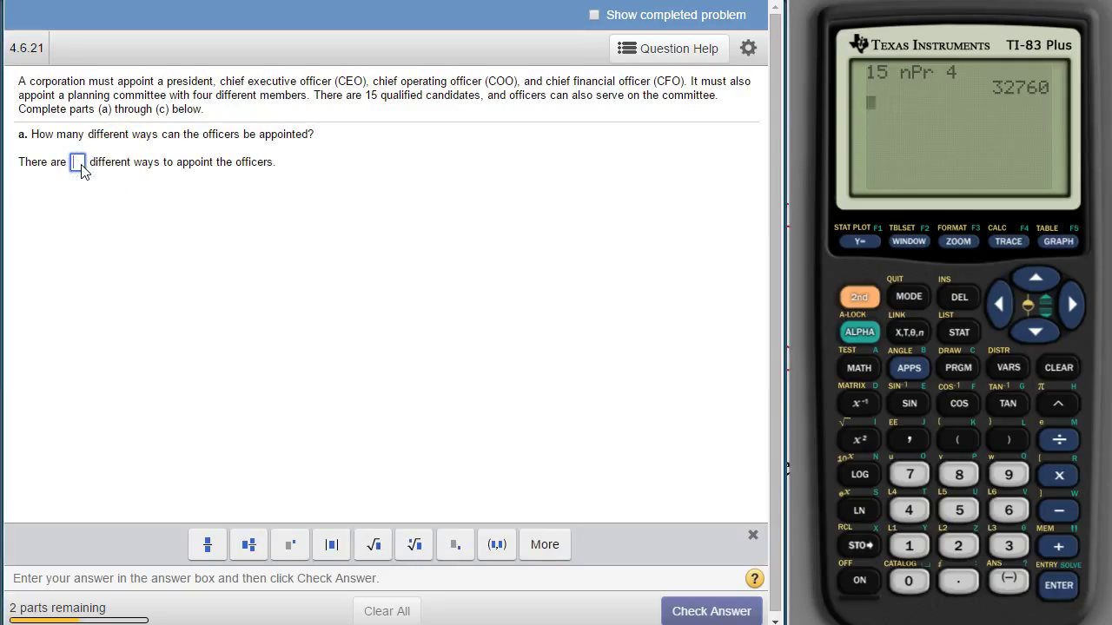
pyautogui.click(712, 611)
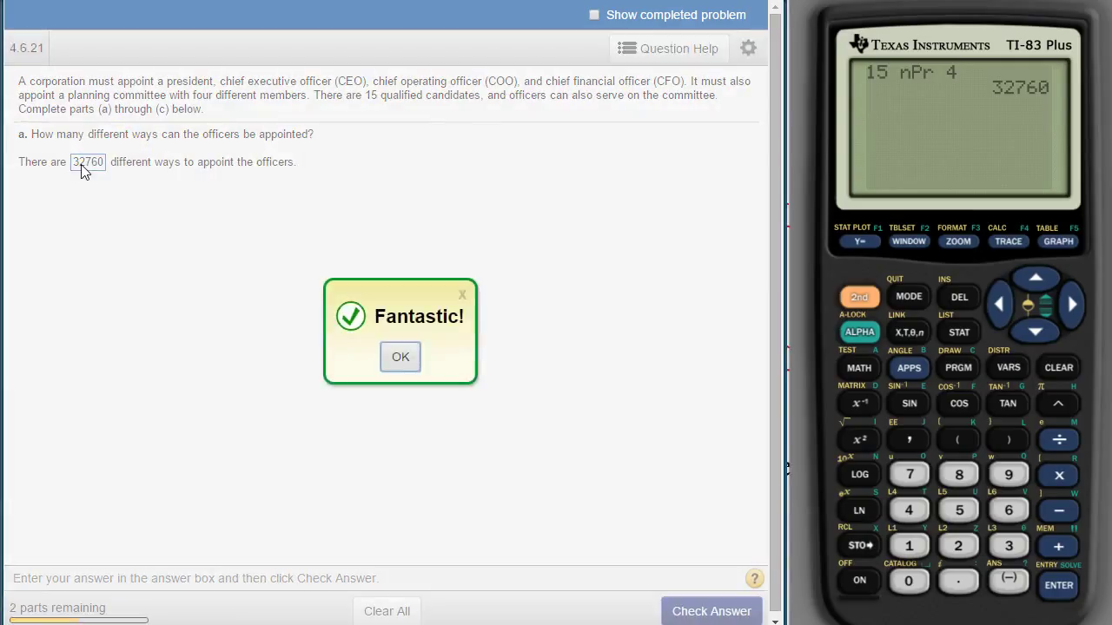
pyautogui.click(399, 356)
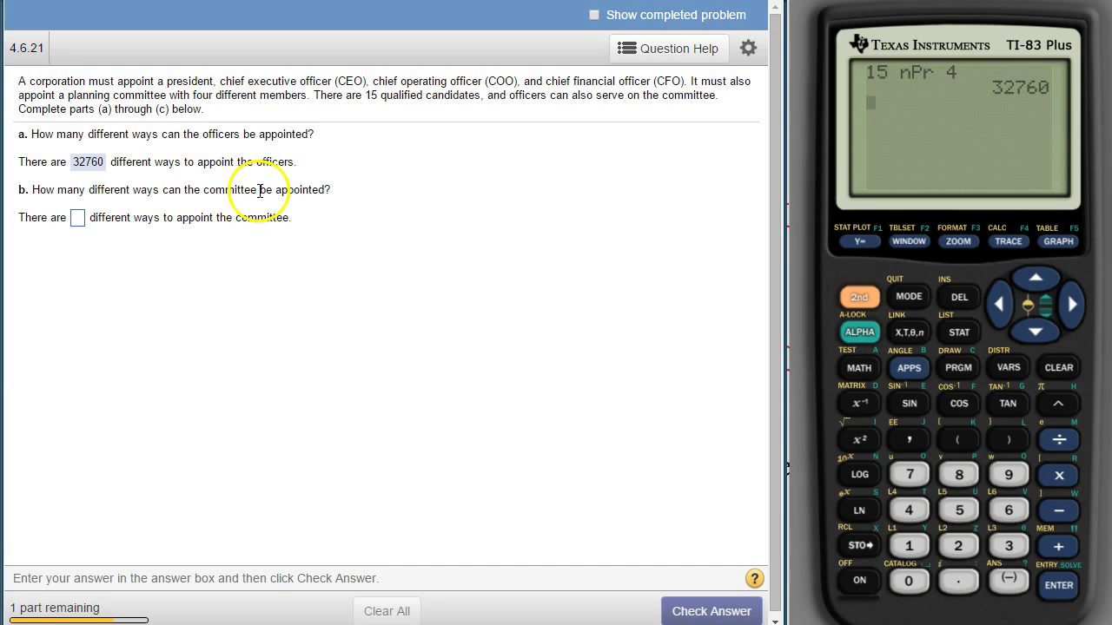
pyautogui.moveTo(635, 113)
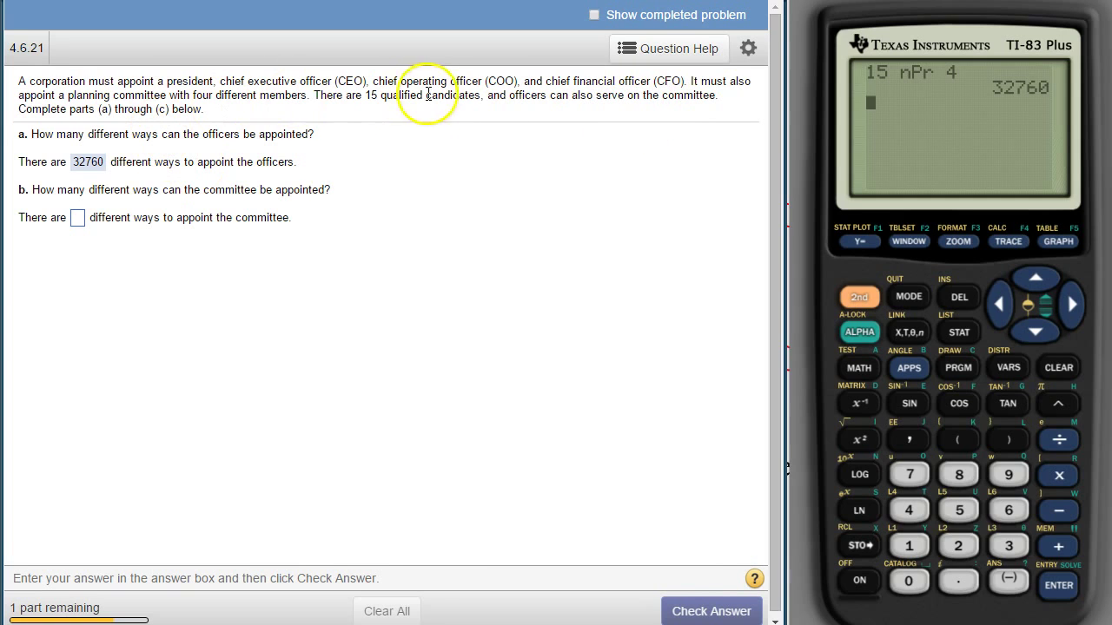
pyautogui.moveTo(641, 84)
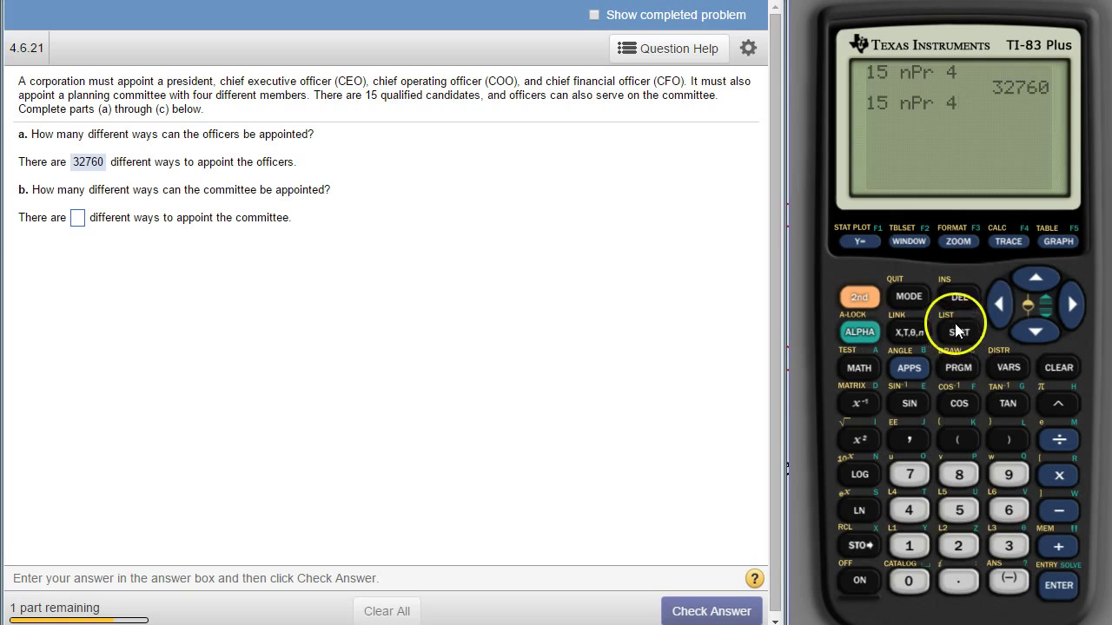
pyautogui.moveTo(924, 120)
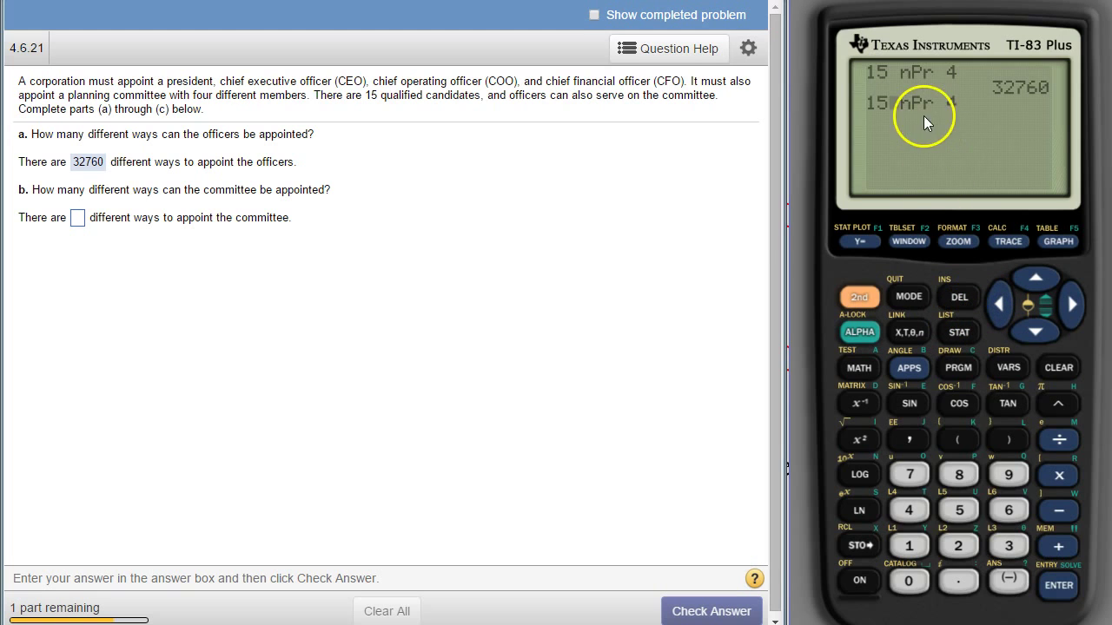
# Switch the calculator entry to 15 nCr 4, giving 1365 committees.
pyautogui.click(858, 367)
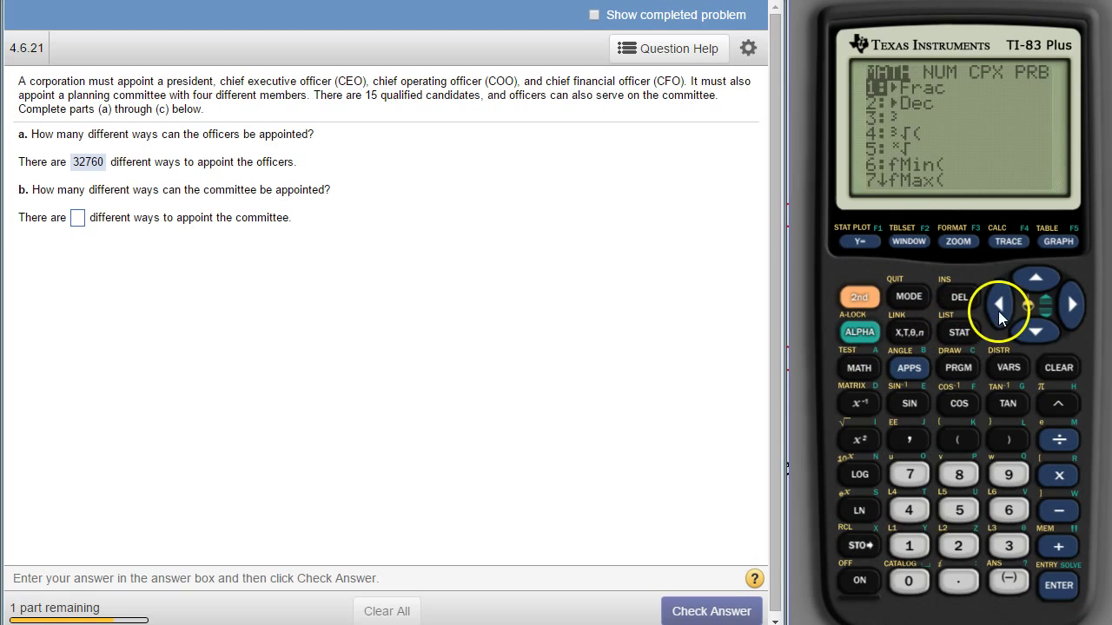
pyautogui.click(1072, 304)
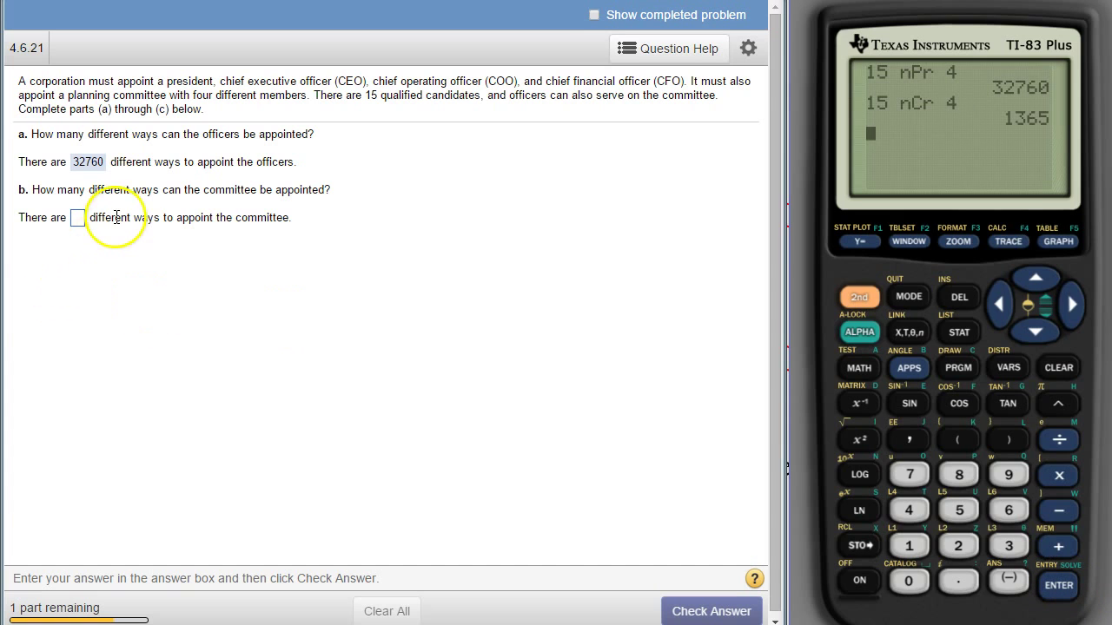
# Enter 1365 for part (b), check it, and dismiss the correct message.
pyautogui.click(76, 217)
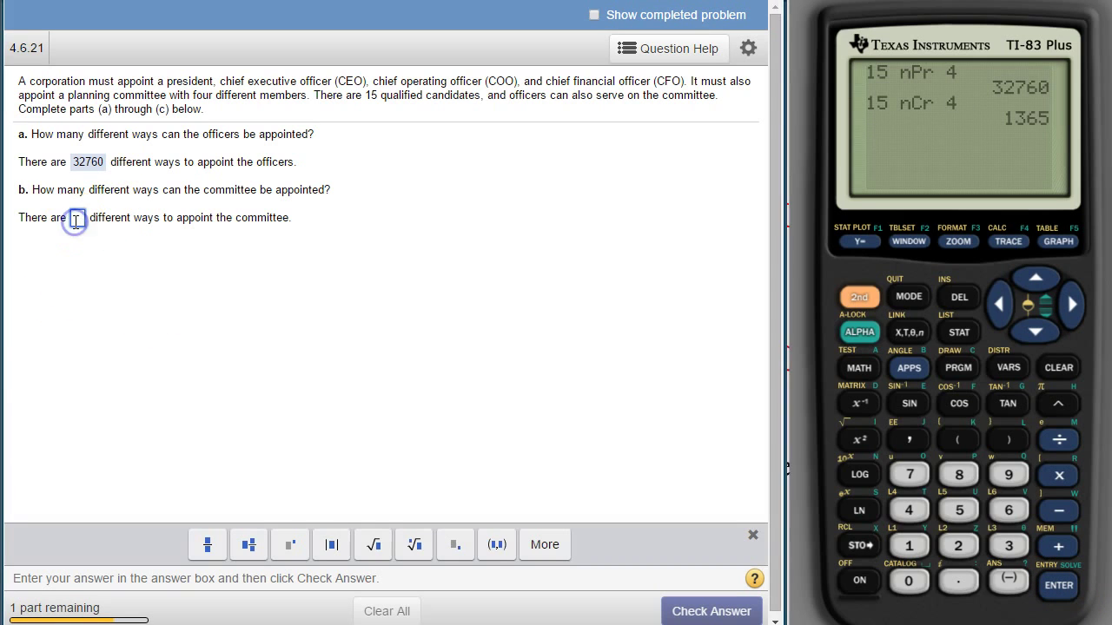
pyautogui.write('1365')
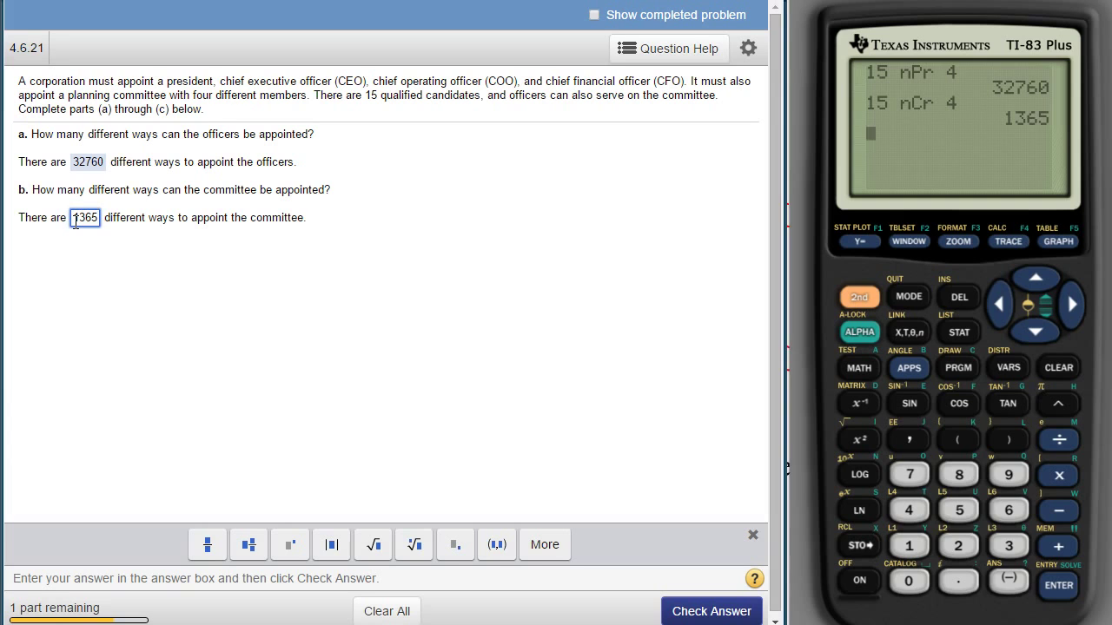
pyautogui.moveTo(515, 509)
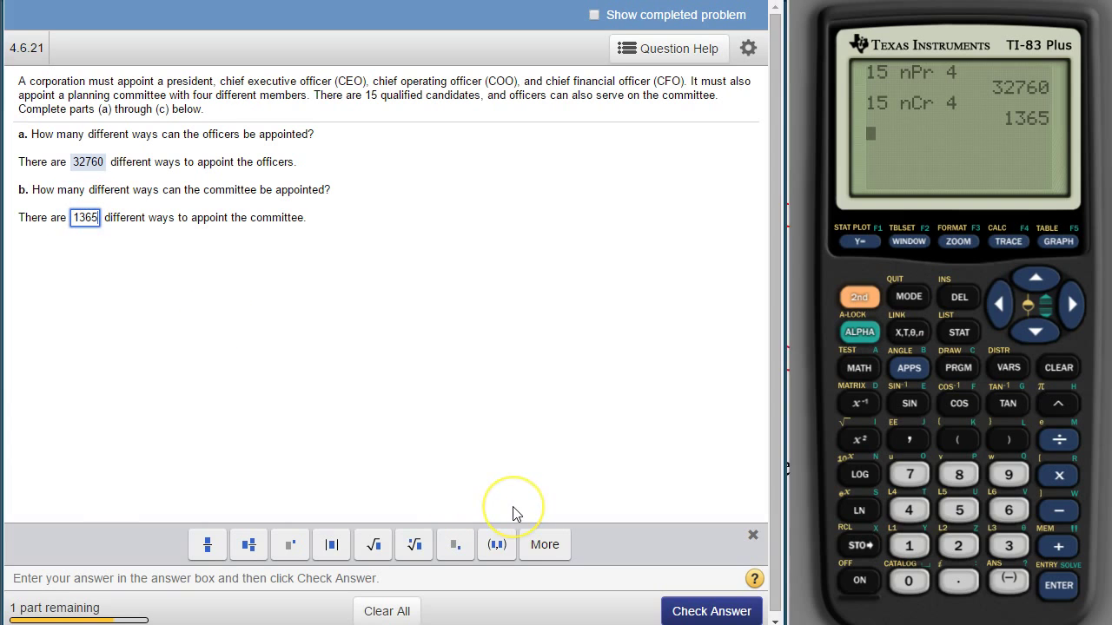
pyautogui.click(711, 611)
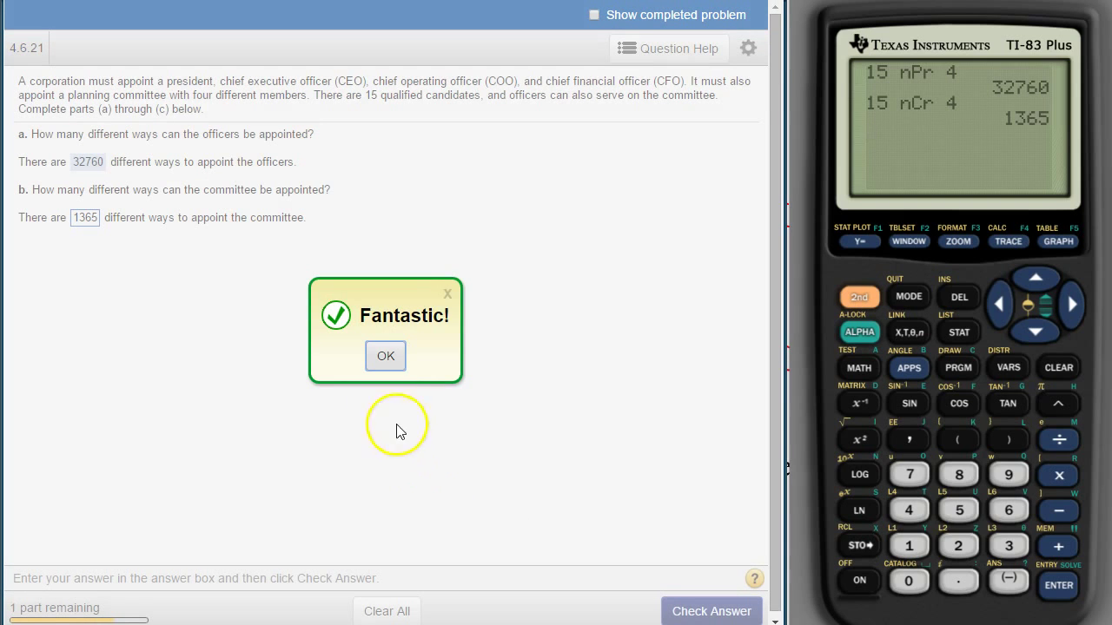
pyautogui.click(385, 356)
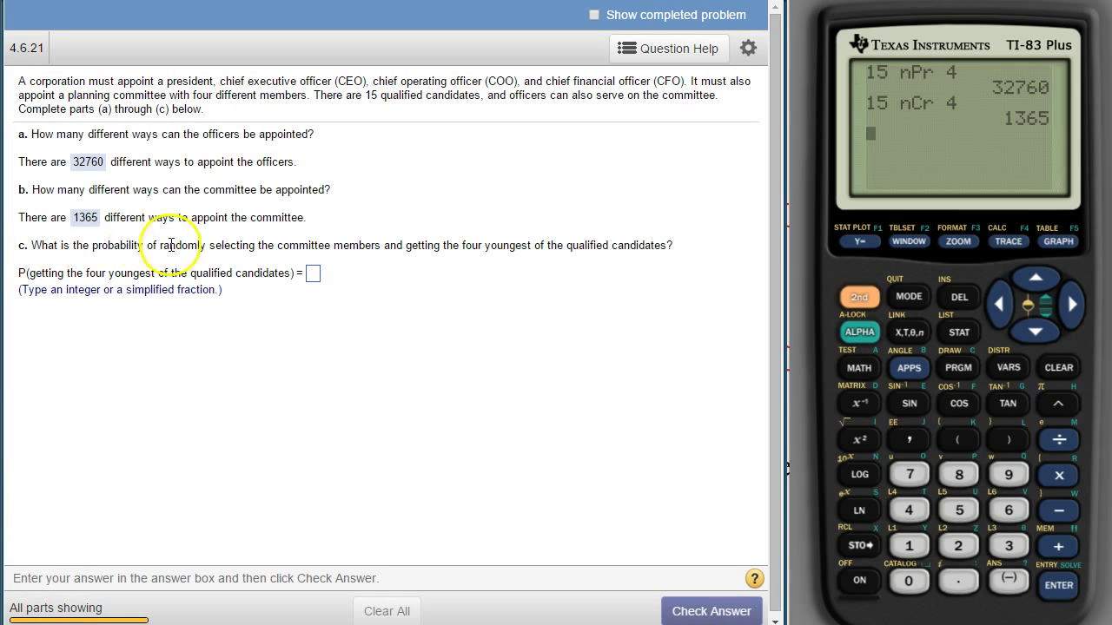
pyautogui.moveTo(304, 252)
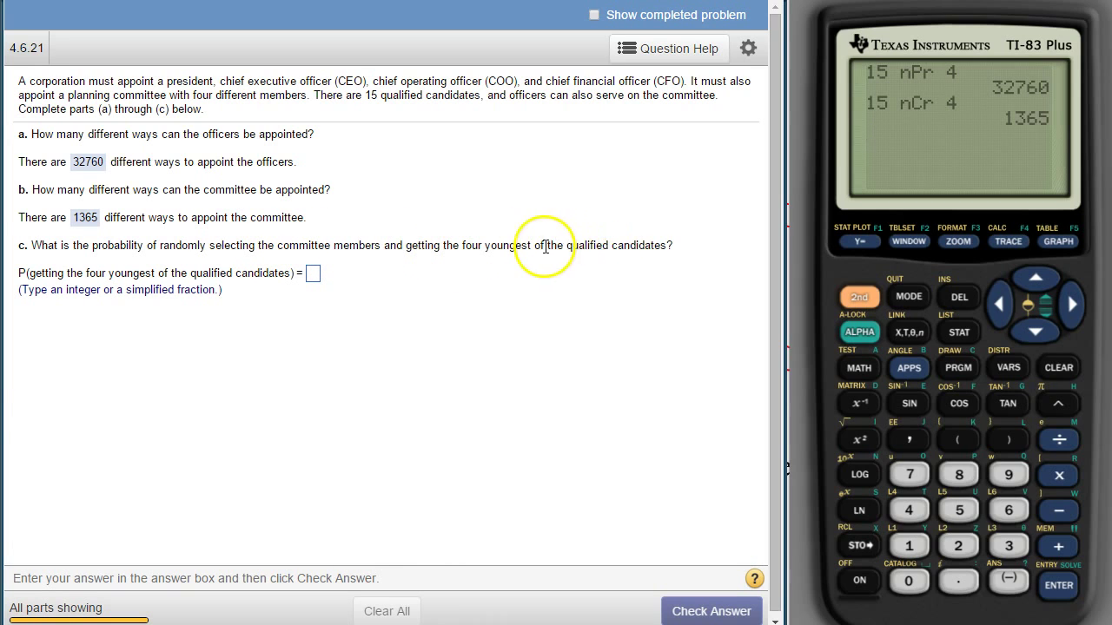
pyautogui.moveTo(540, 294)
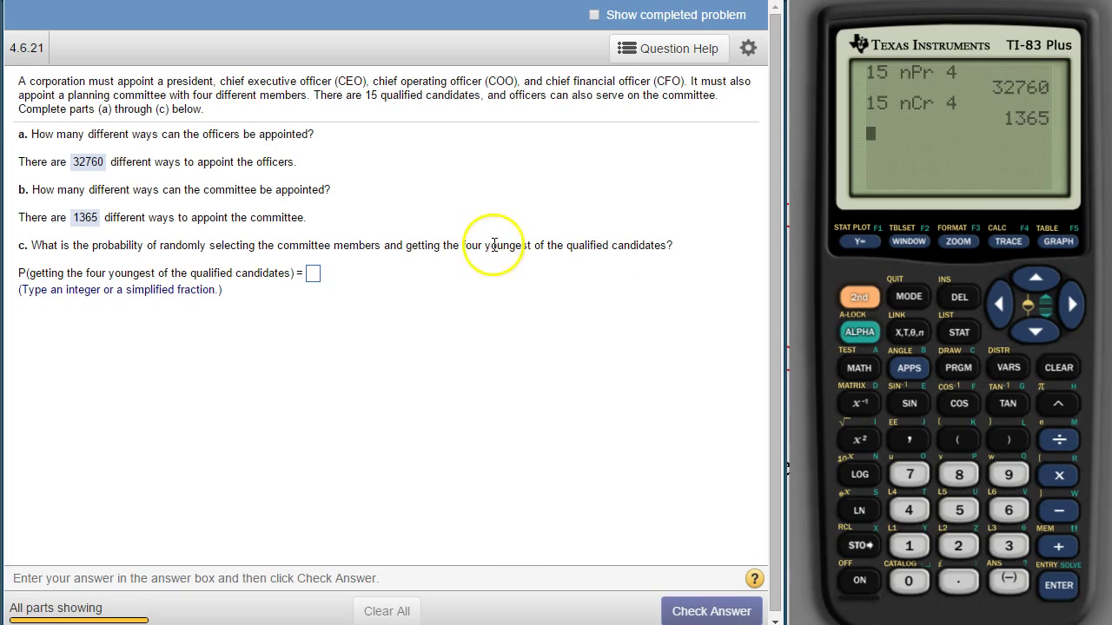
pyautogui.moveTo(516, 262)
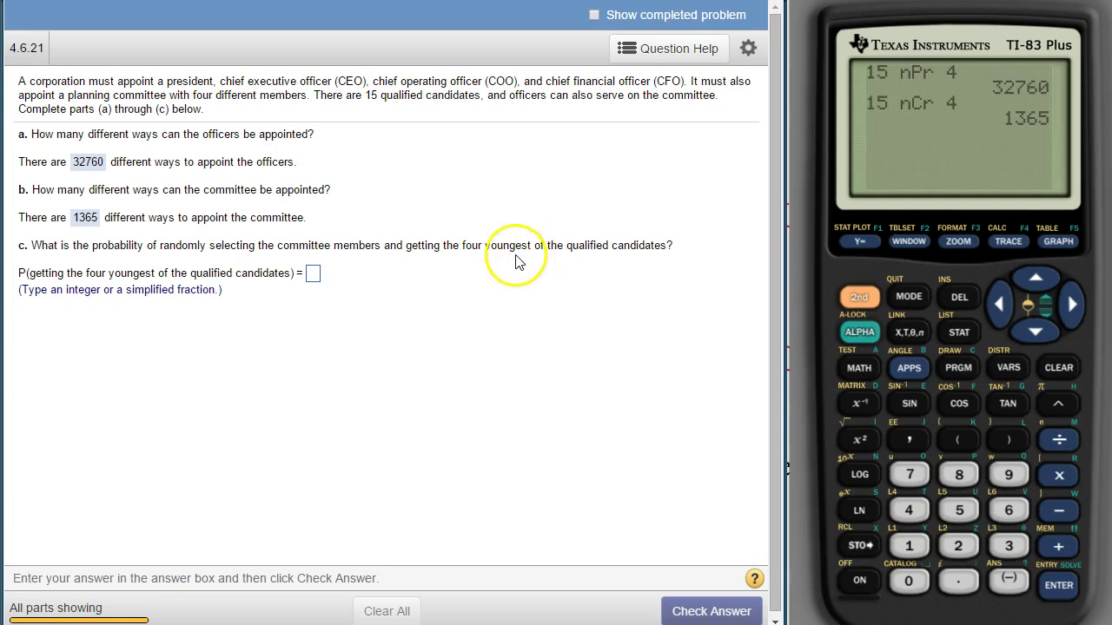
pyautogui.moveTo(525, 213)
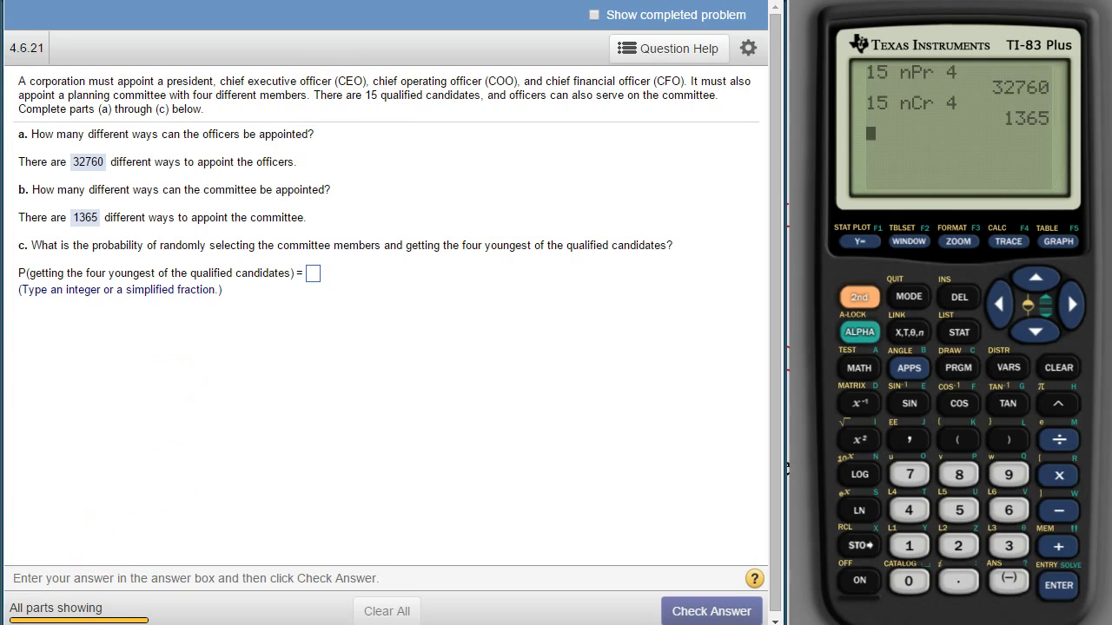
pyautogui.moveTo(1060, 155)
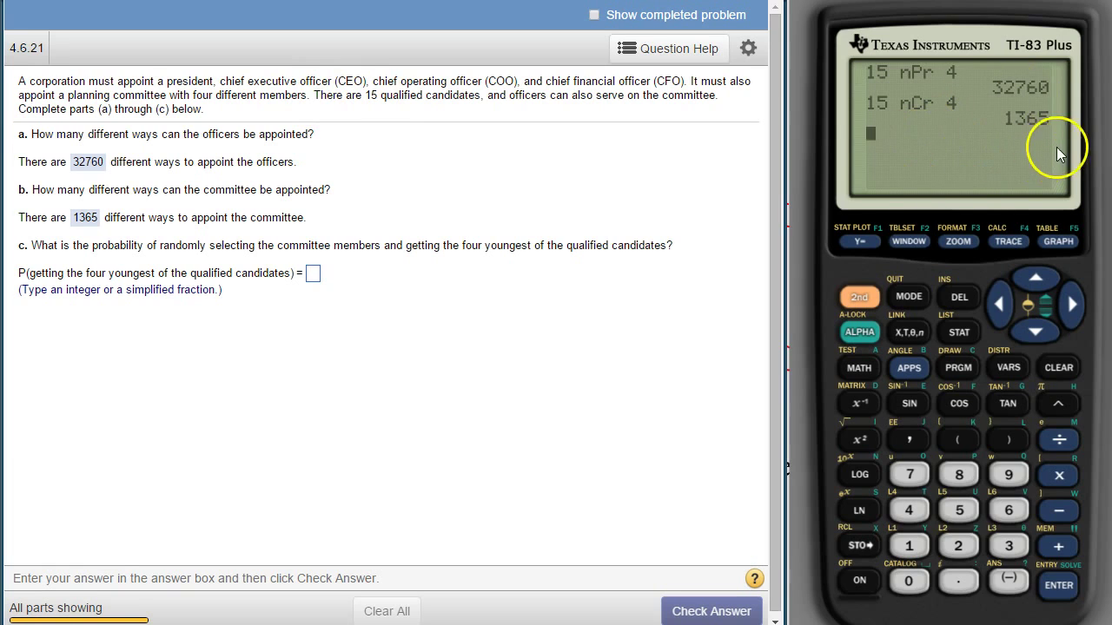
pyautogui.moveTo(928, 154)
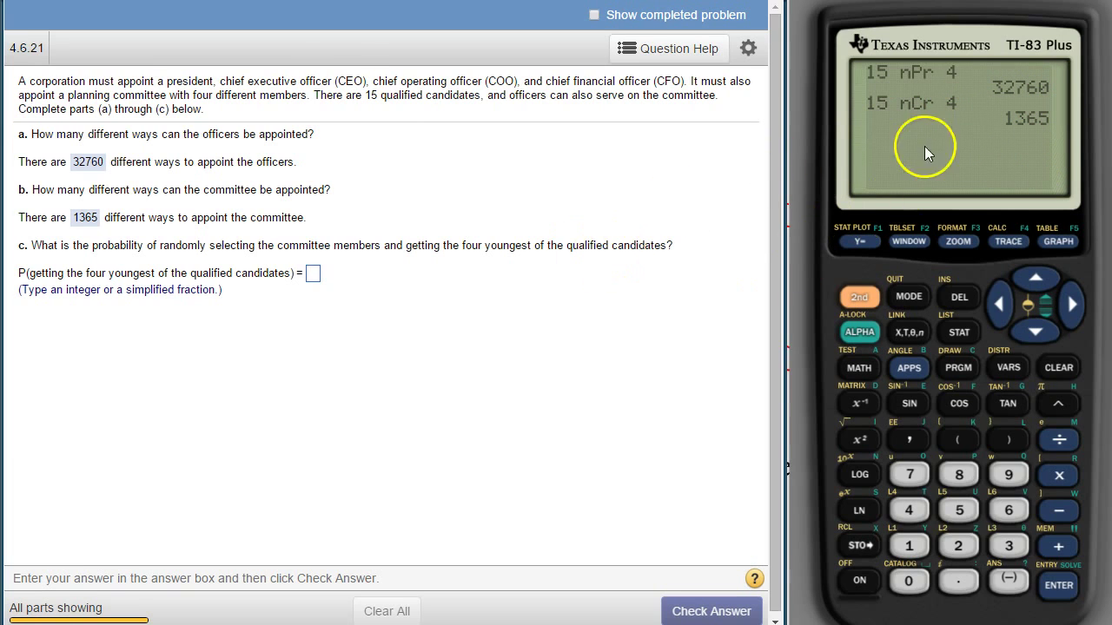
pyautogui.moveTo(997, 120)
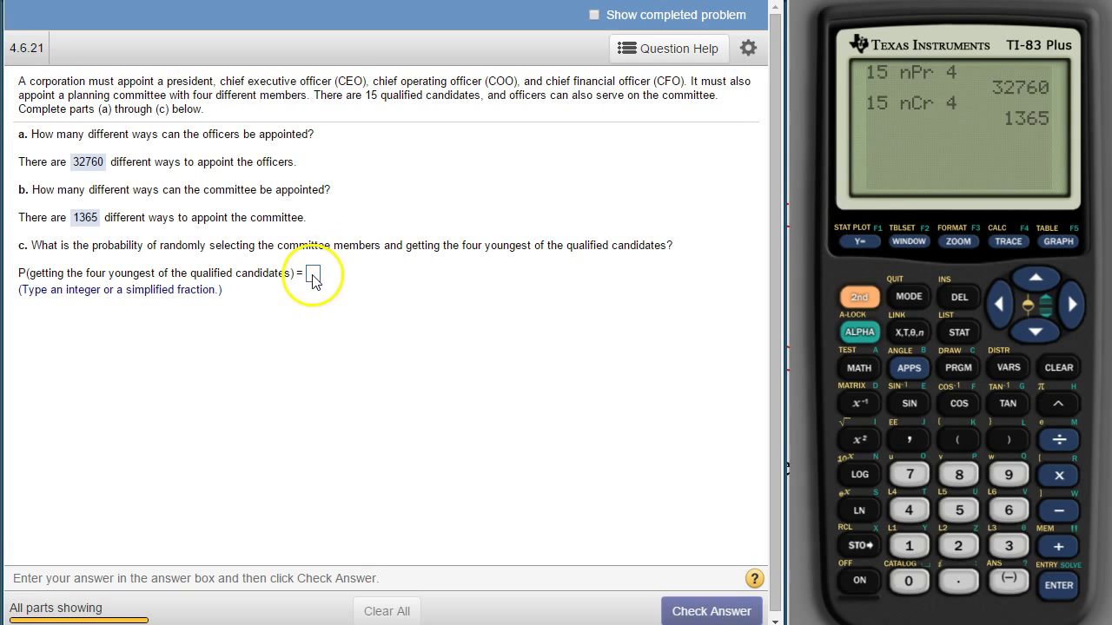
# Enter the probability 1/1365 for part (c) and check the answer.
pyautogui.click(315, 274)
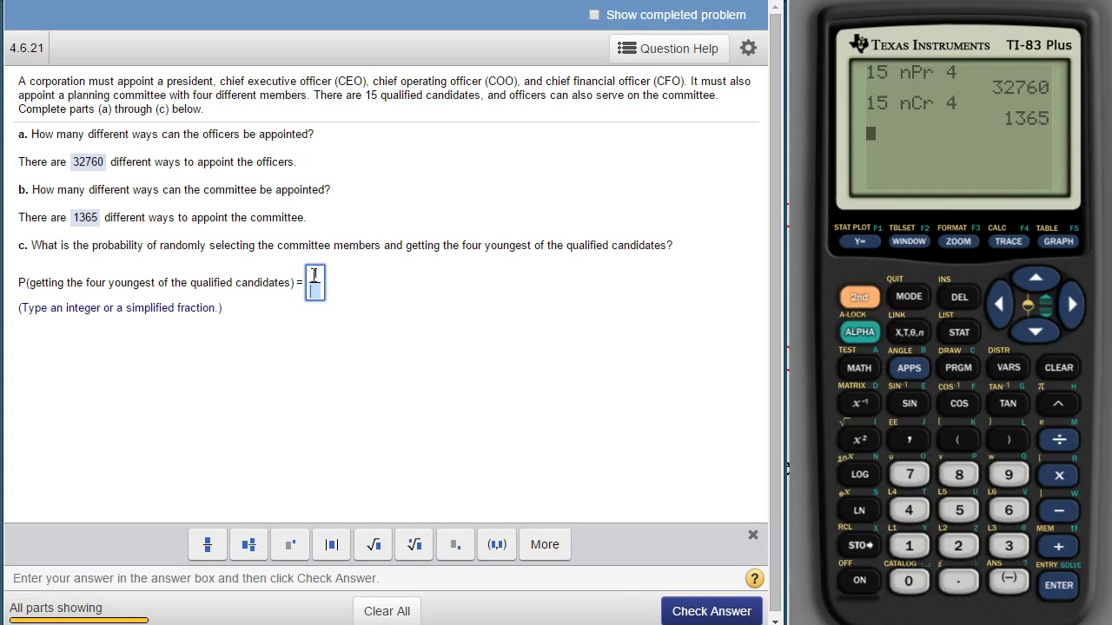
pyautogui.click(711, 612)
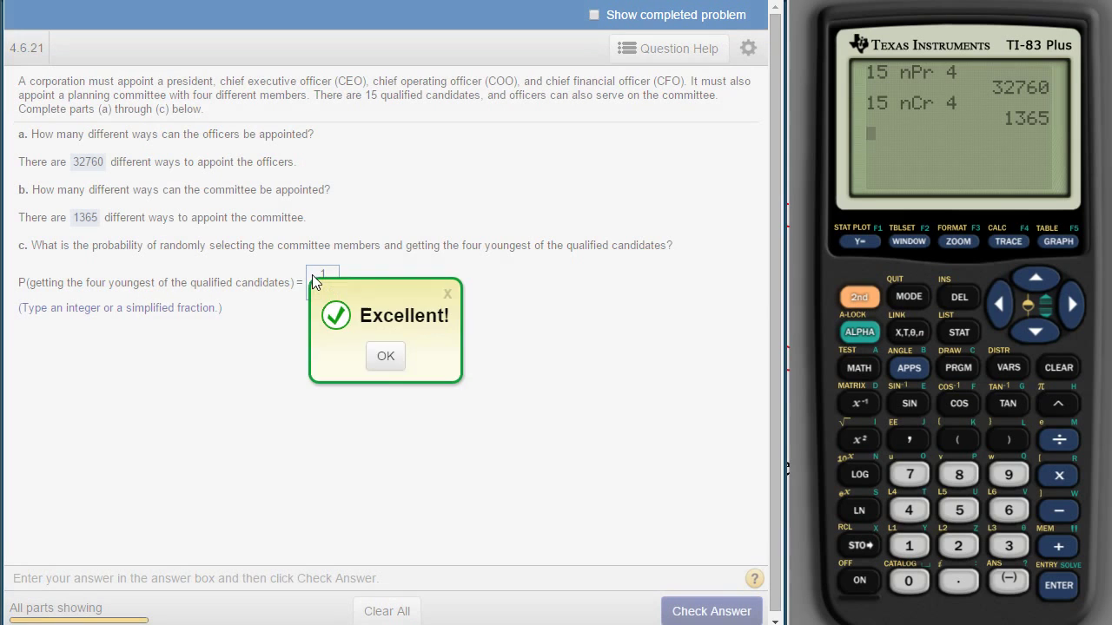